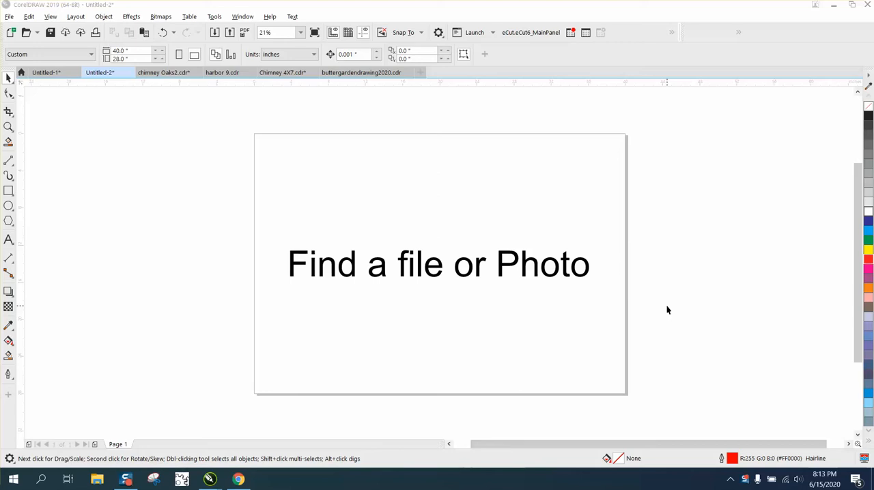
mouse_move(5, 134)
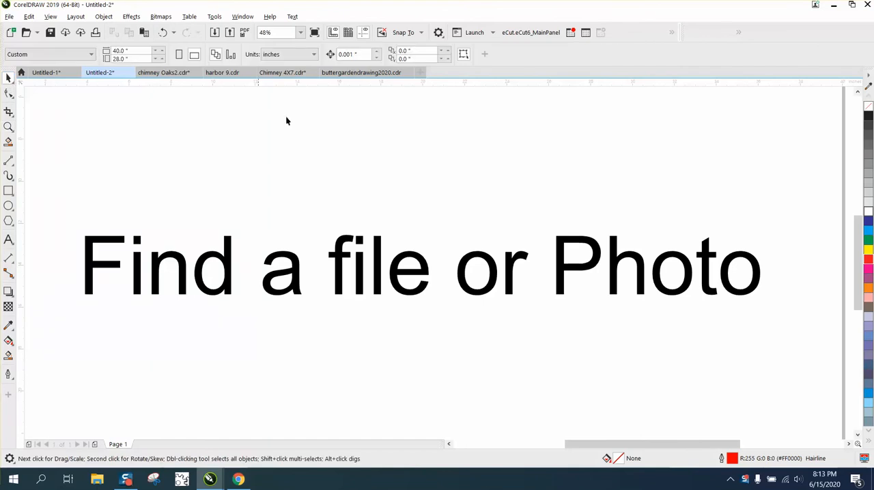
mouse_move(478, 256)
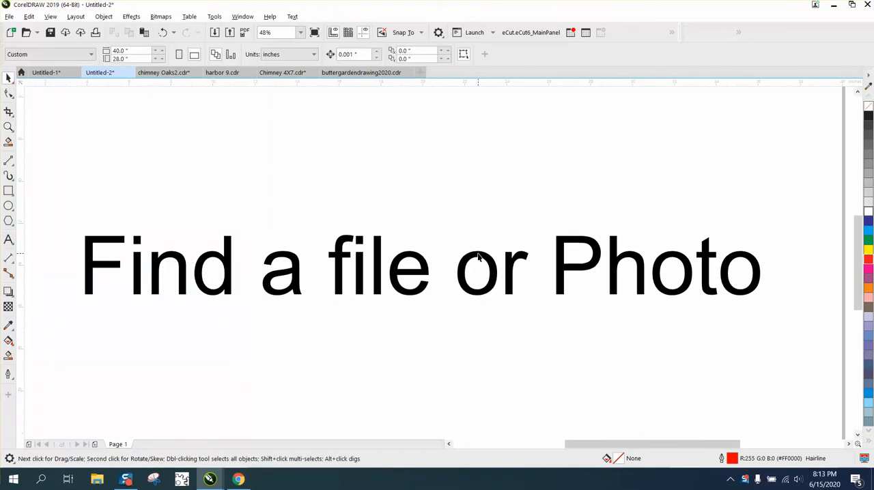
mouse_move(541, 264)
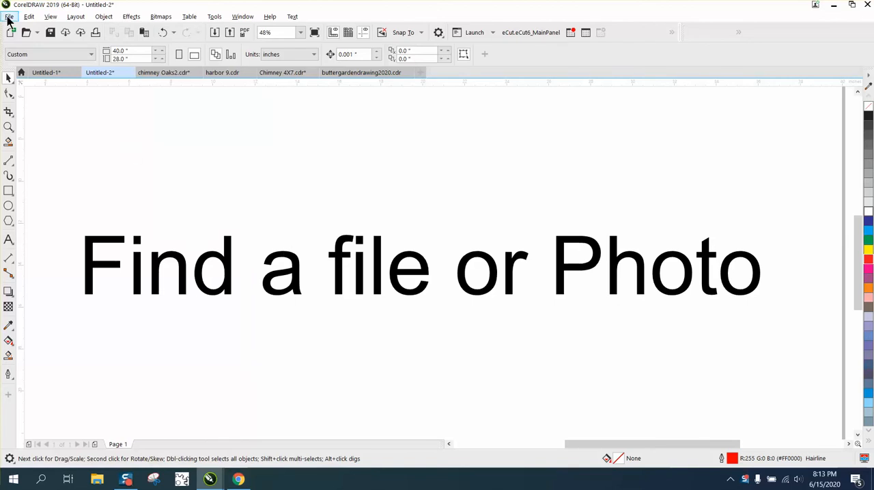
Open the Open Drawing dialog from the File menu, showing the Pictures folder
left_click(9, 16)
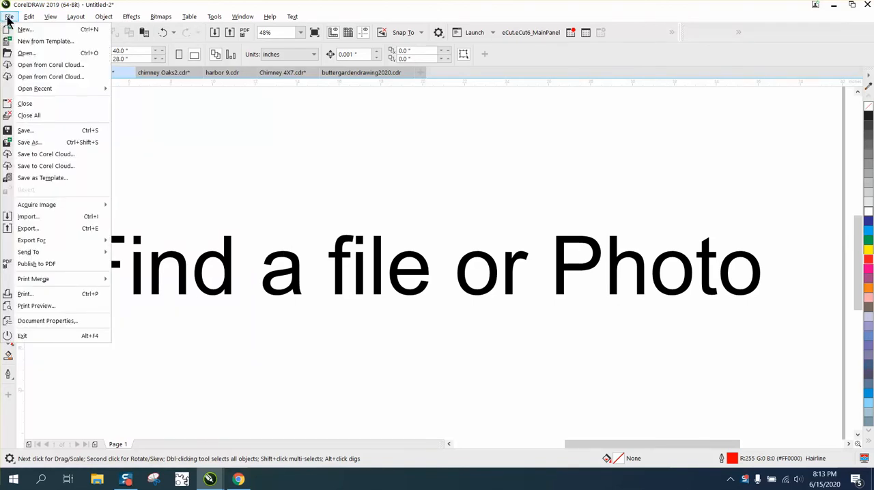
mouse_move(27, 54)
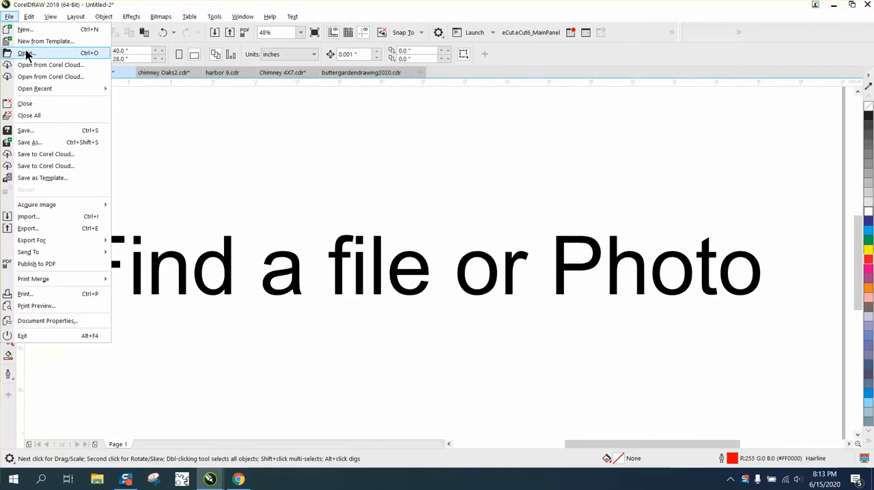
left_click(27, 52)
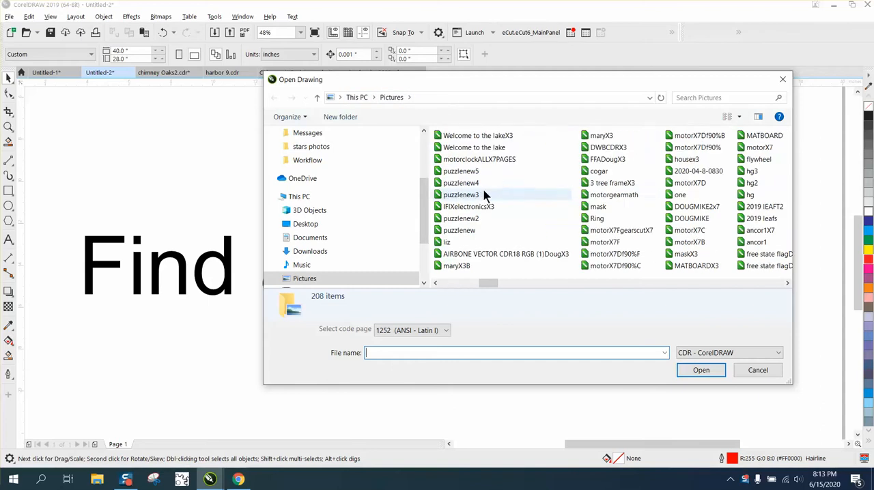
mouse_move(460, 182)
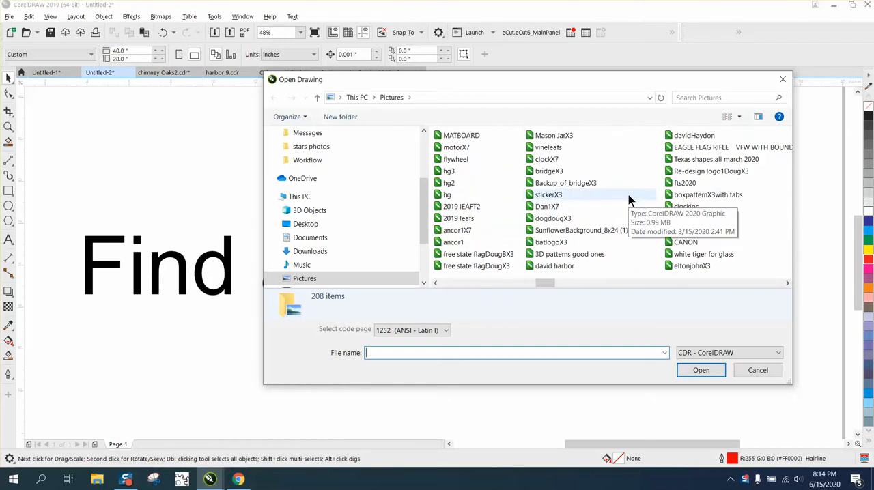
mouse_move(621, 199)
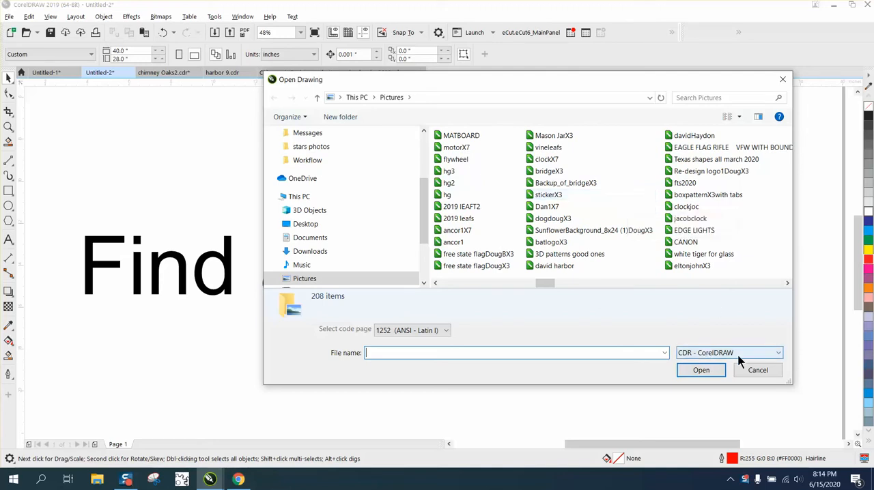
mouse_move(785, 362)
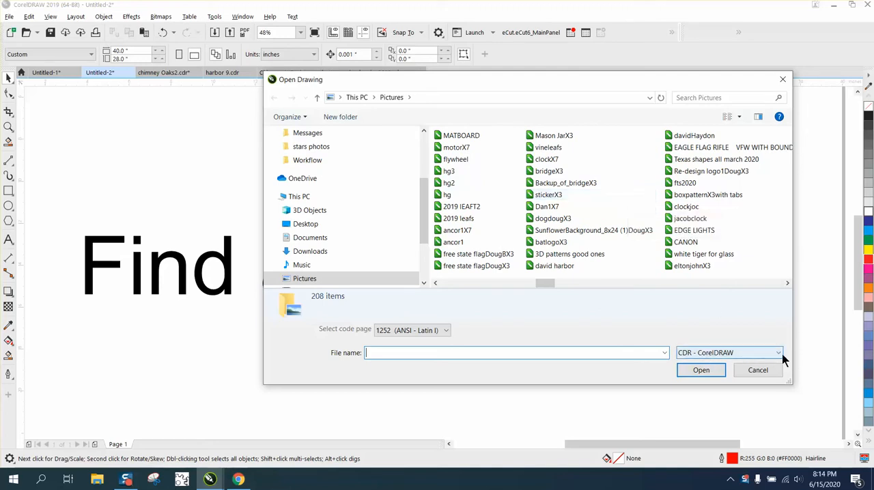
Browse to the end of the Pictures file list and show the view layout choices
left_click(778, 353)
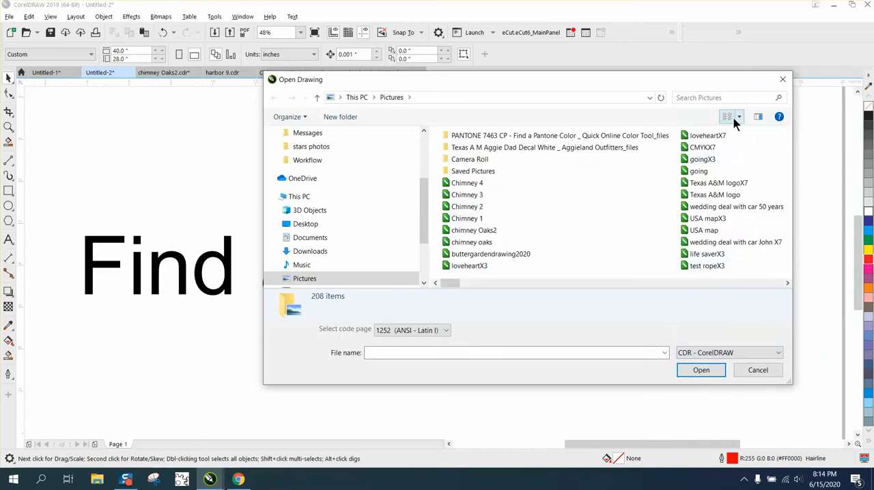
mouse_move(737, 116)
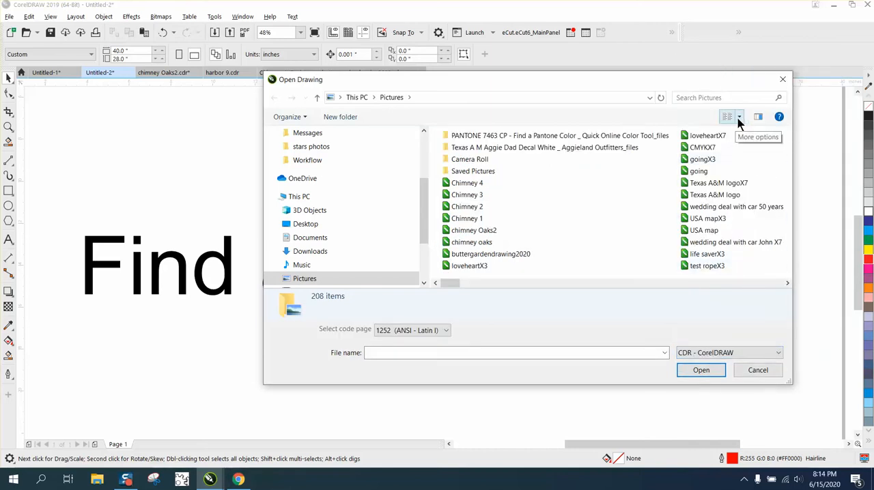
left_click(724, 117)
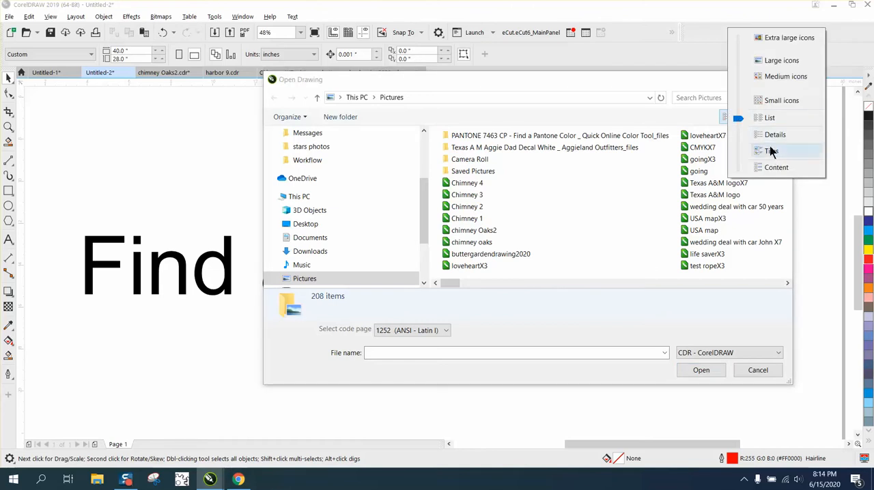
Switch the file view to Large icons and scroll through the thumbnails to the end
left_click(782, 60)
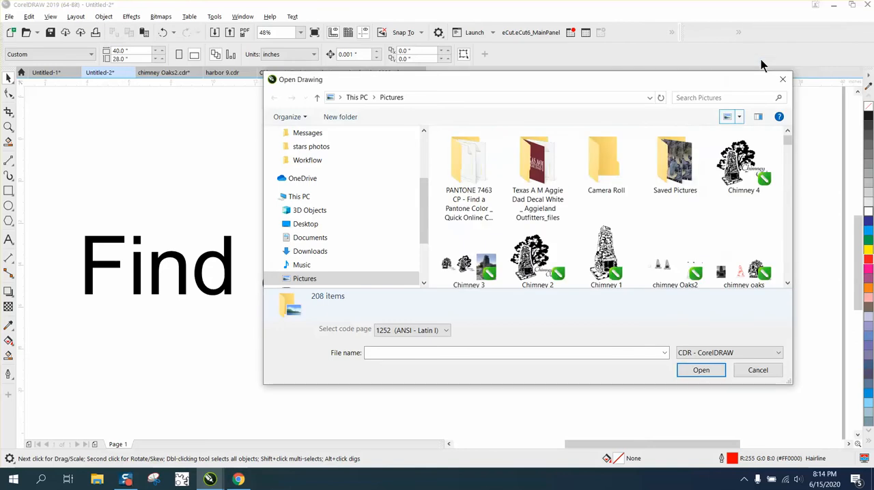
scroll("down", 3)
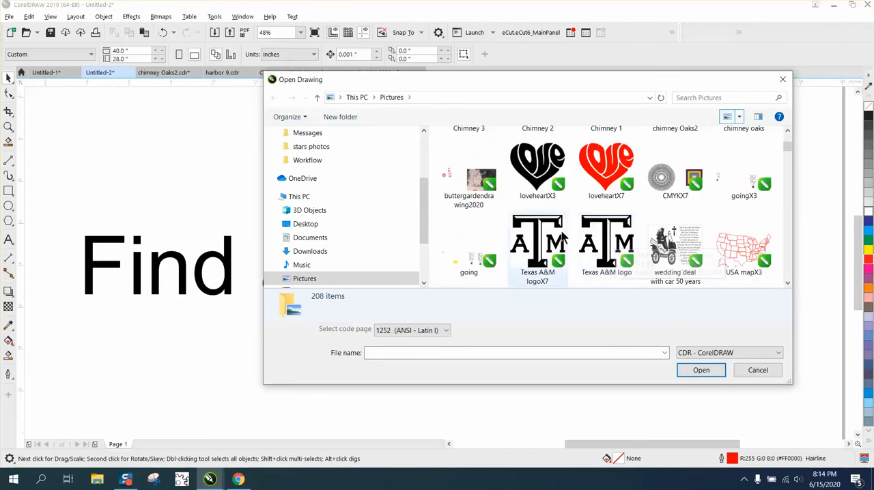
scroll("down", 3)
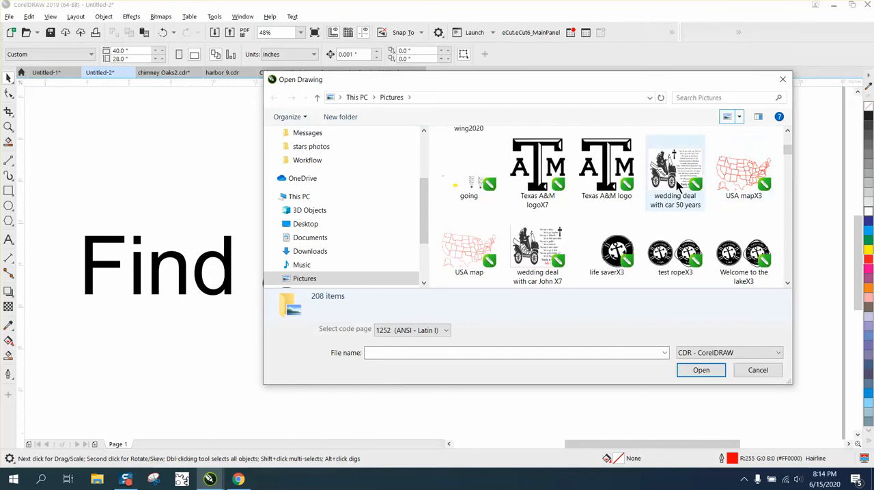
scroll("down", 3)
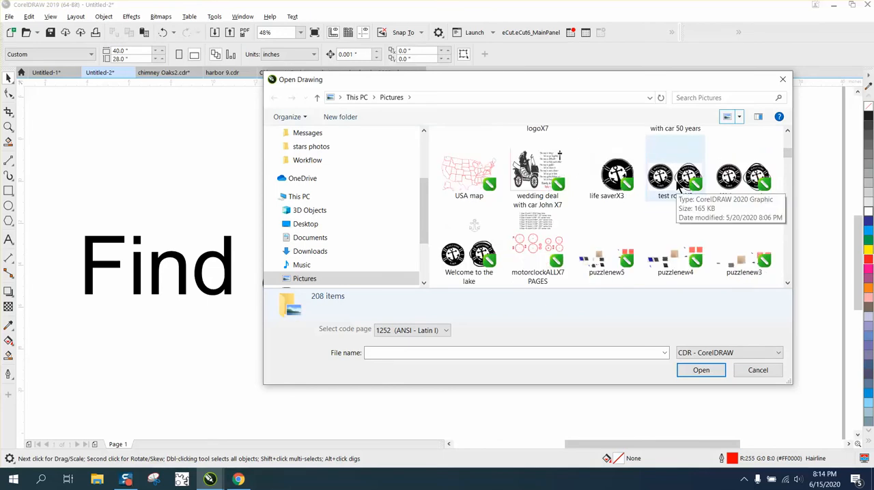
scroll("down", 3)
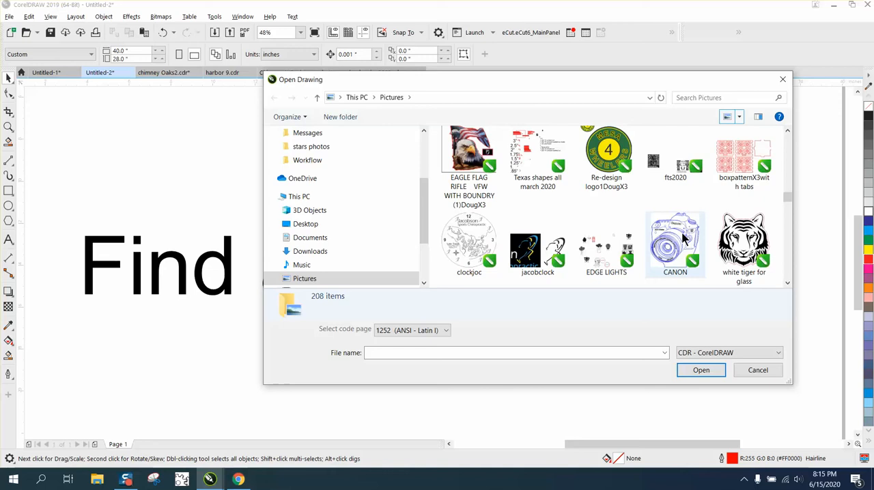
mouse_move(522, 172)
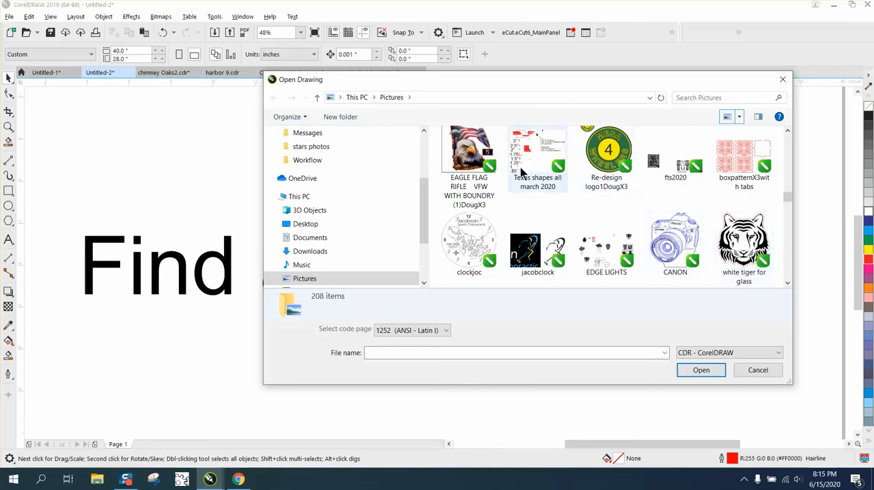
scroll("down", 3)
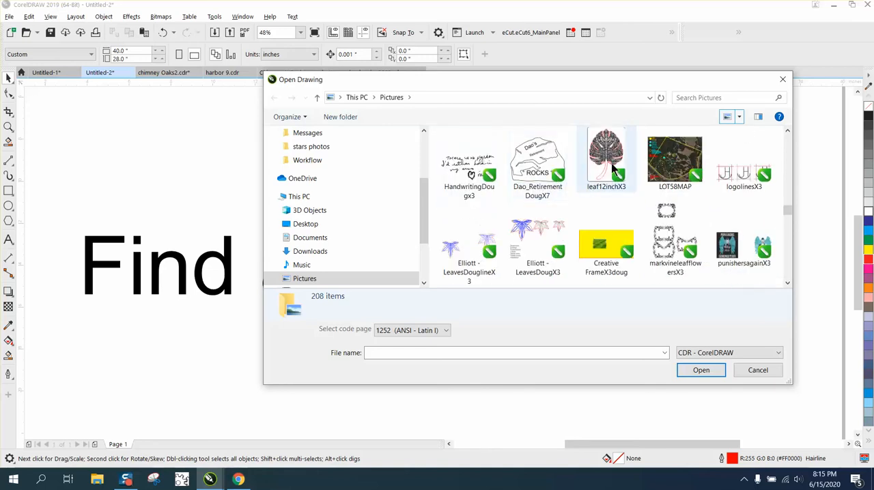
scroll("down", 3)
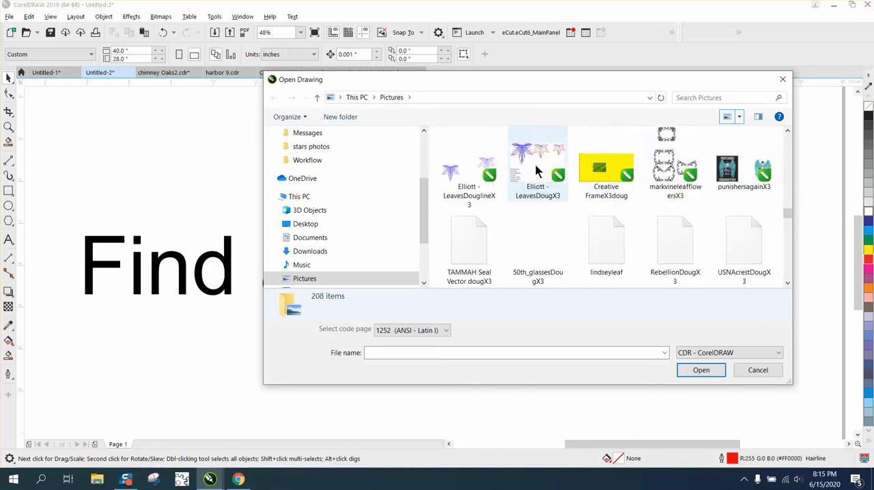
scroll("down", 3)
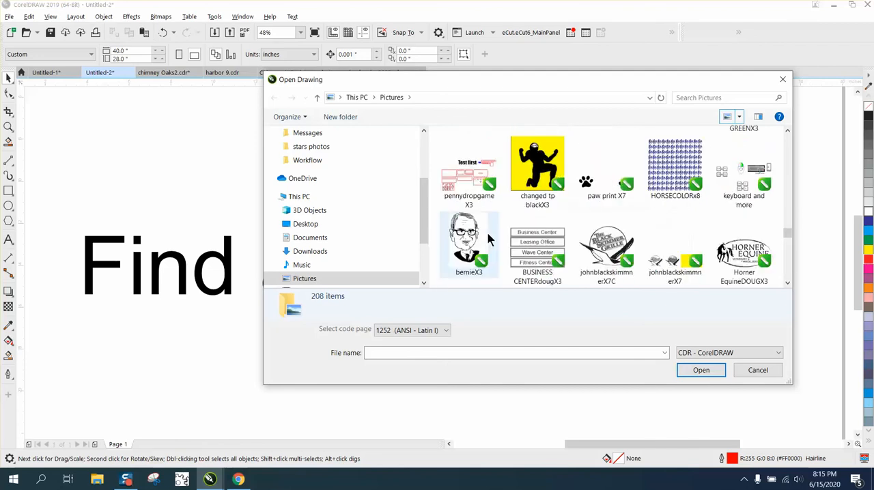
scroll("down", 3)
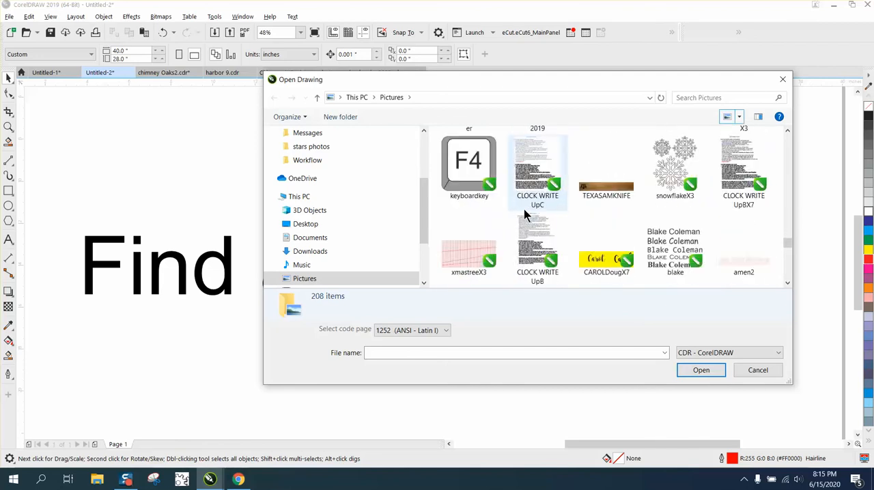
scroll("down", 3)
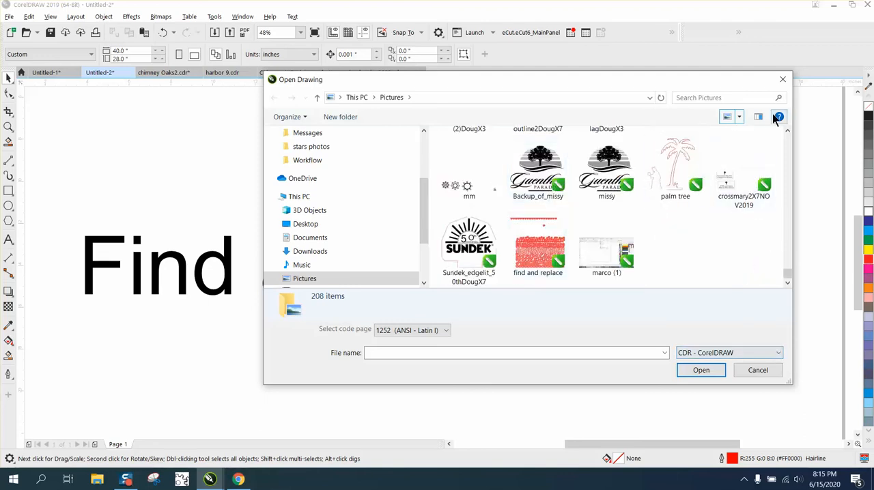
left_click(778, 116)
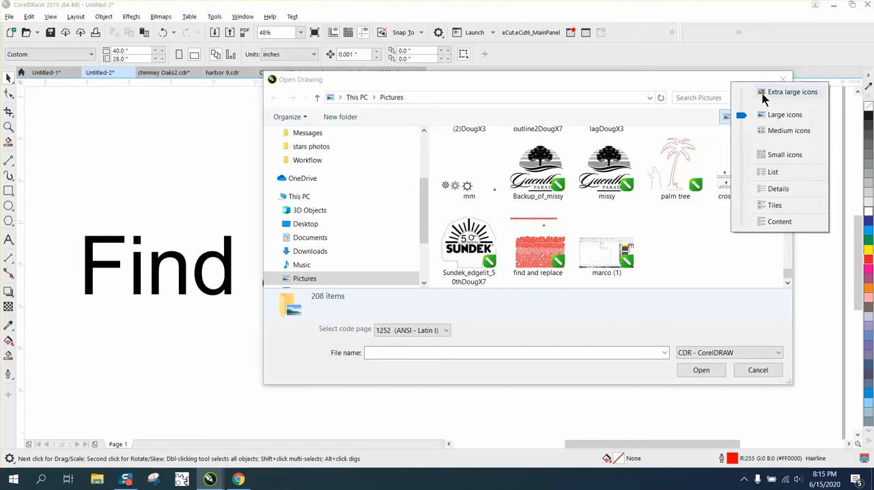
left_click(792, 92)
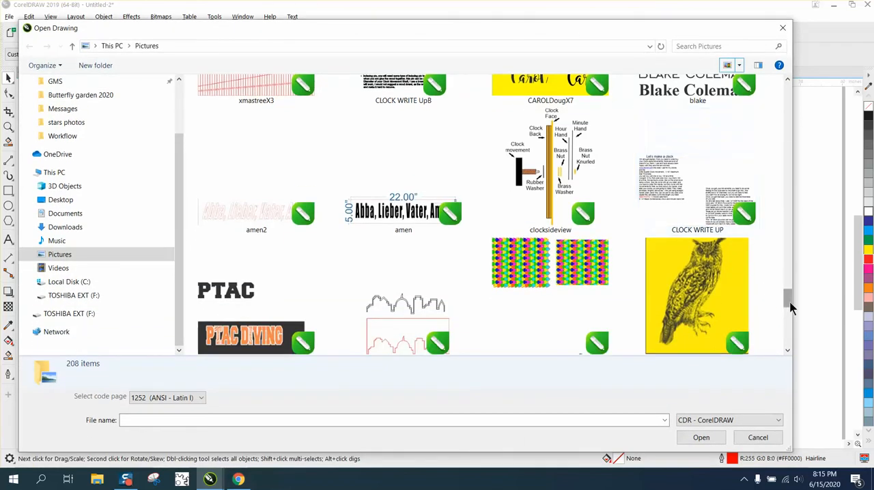
scroll("down", 3)
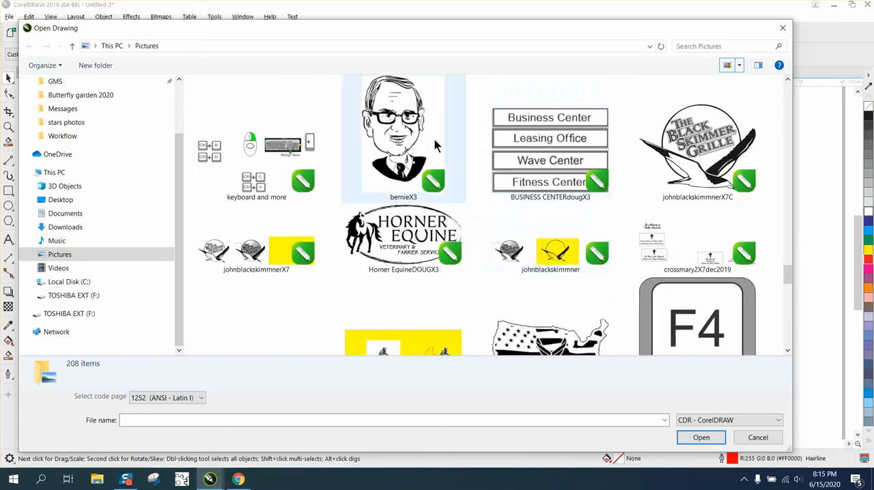
scroll("down", 3)
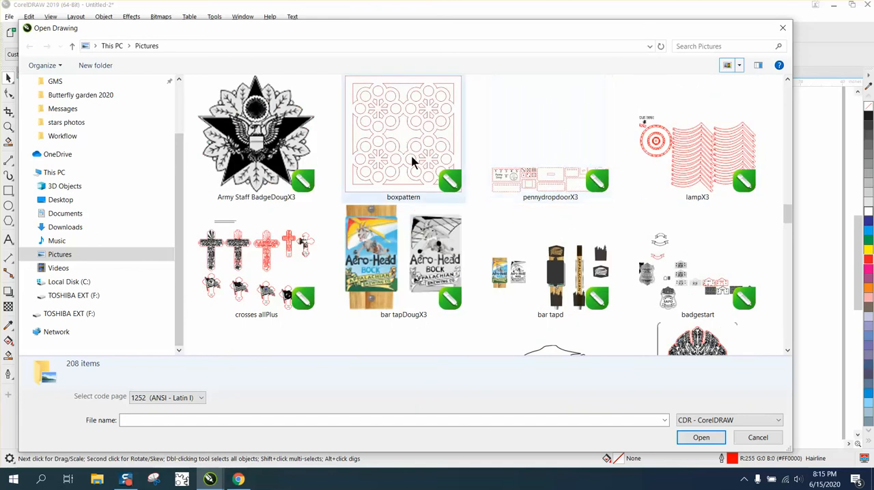
scroll("down", 3)
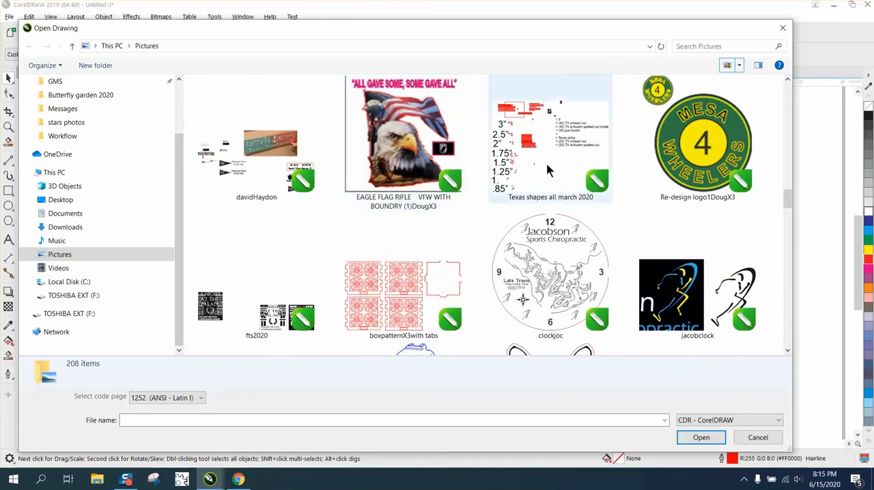
scroll("down", 3)
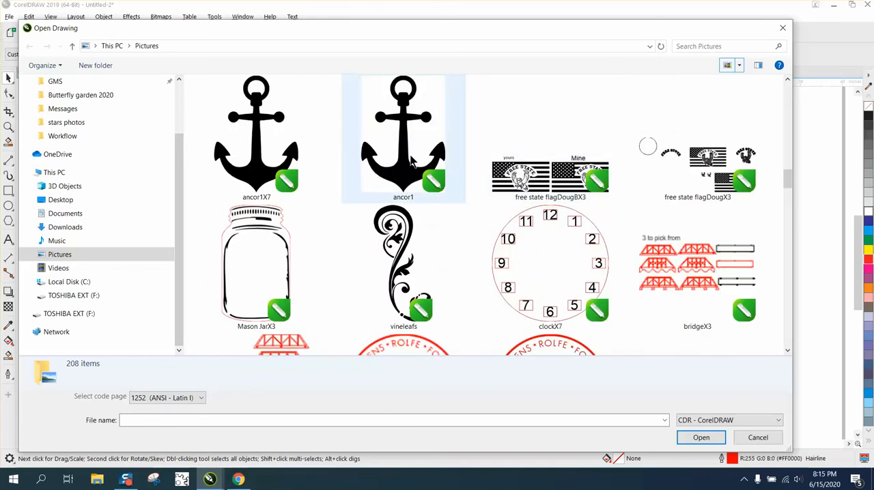
scroll("down", 3)
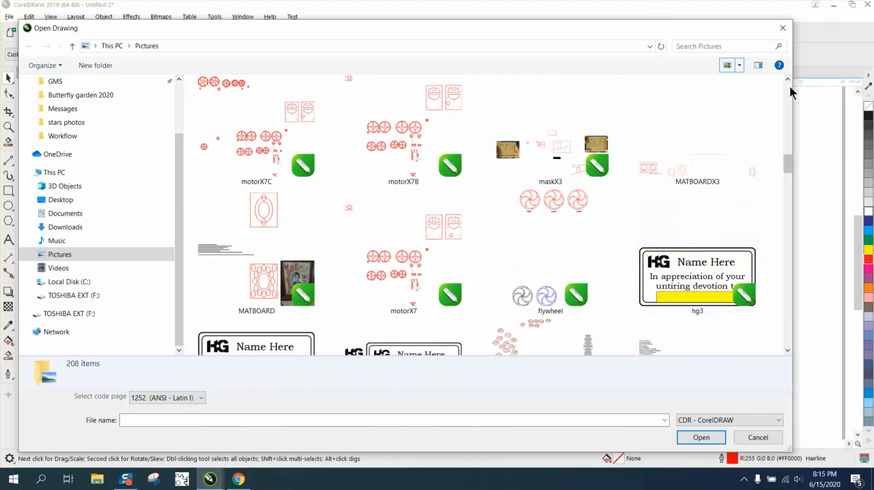
Try the Details and Content layouts, then settle on Small icons
left_click(740, 65)
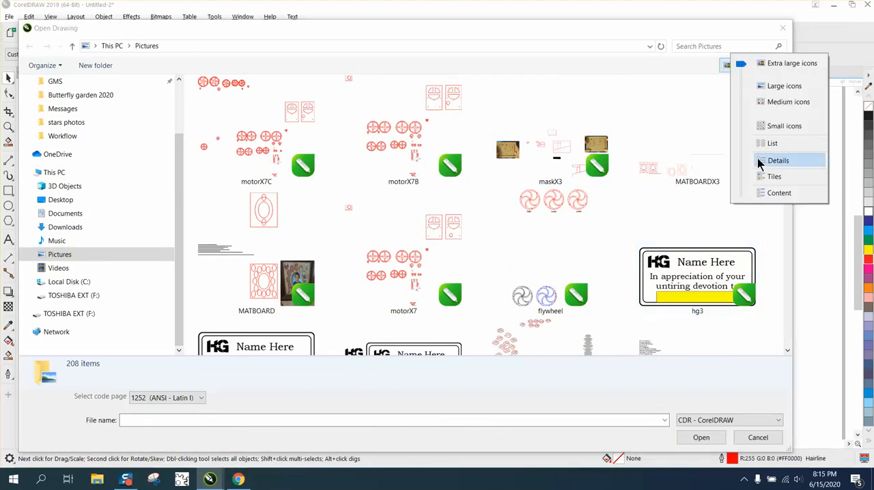
left_click(777, 161)
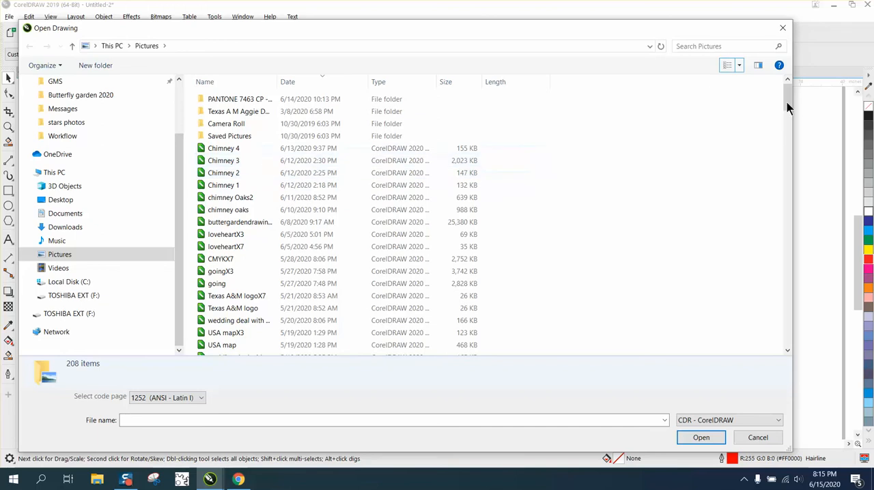
mouse_move(739, 65)
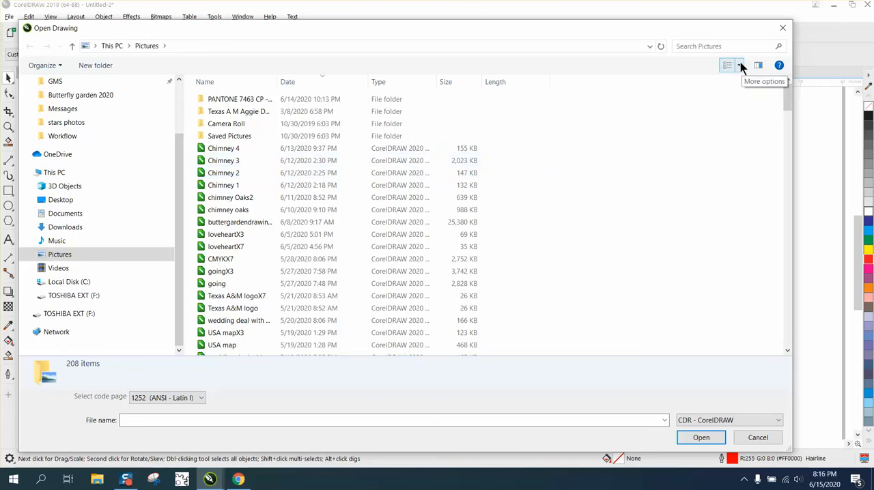
left_click(741, 65)
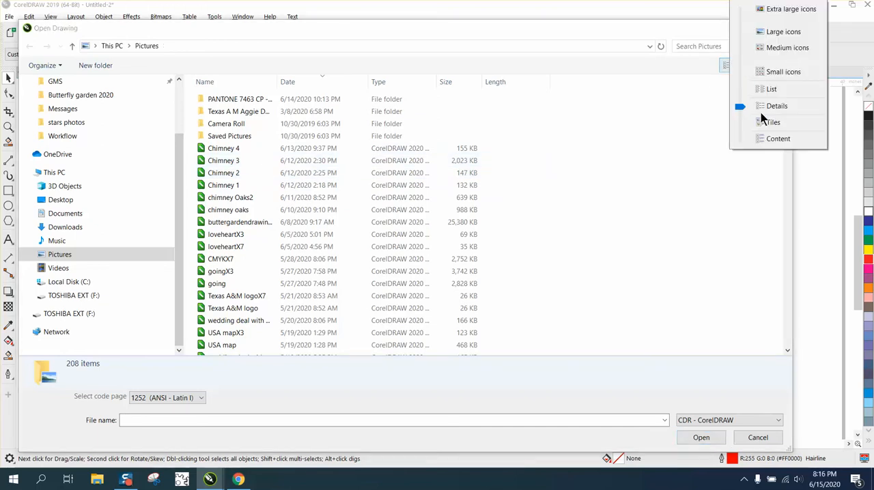
left_click(770, 122)
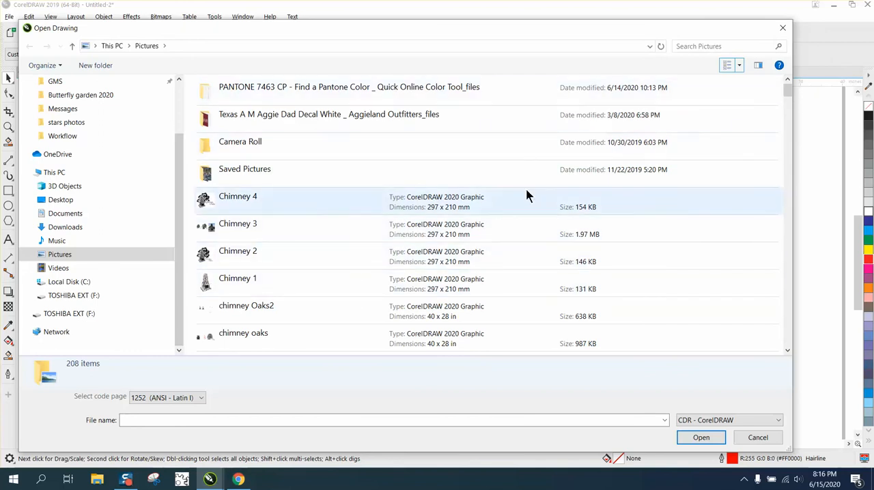
left_click(739, 65)
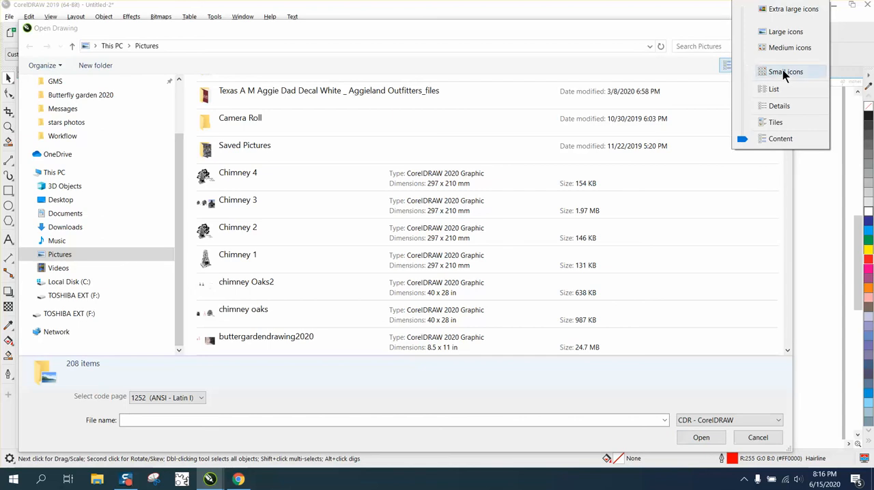
left_click(785, 72)
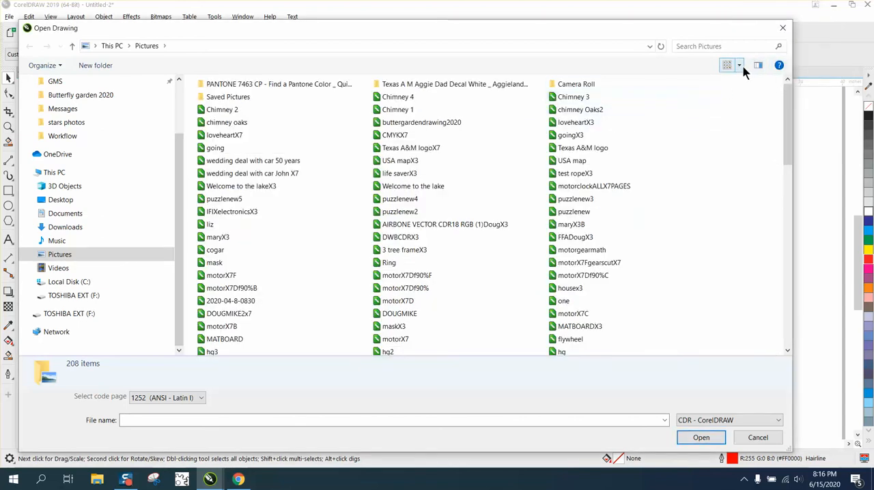
Show the Pictures files as Medium icons and display the file type filter list
left_click(739, 64)
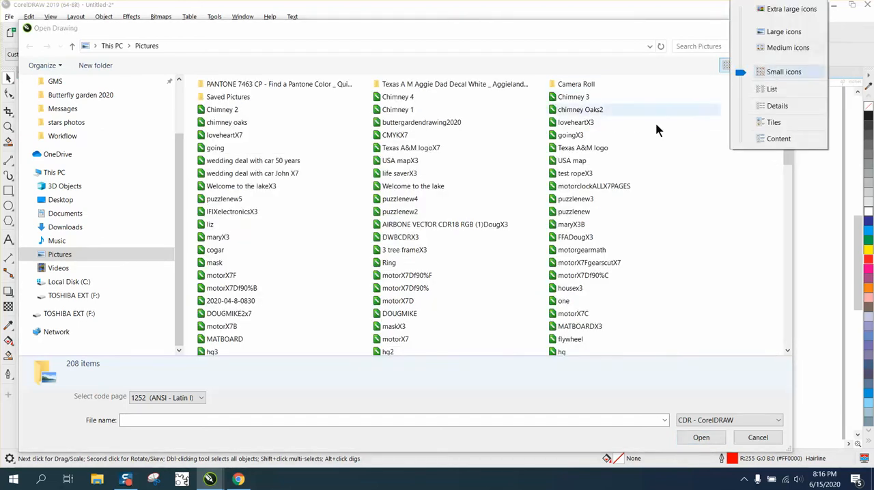
left_click(783, 31)
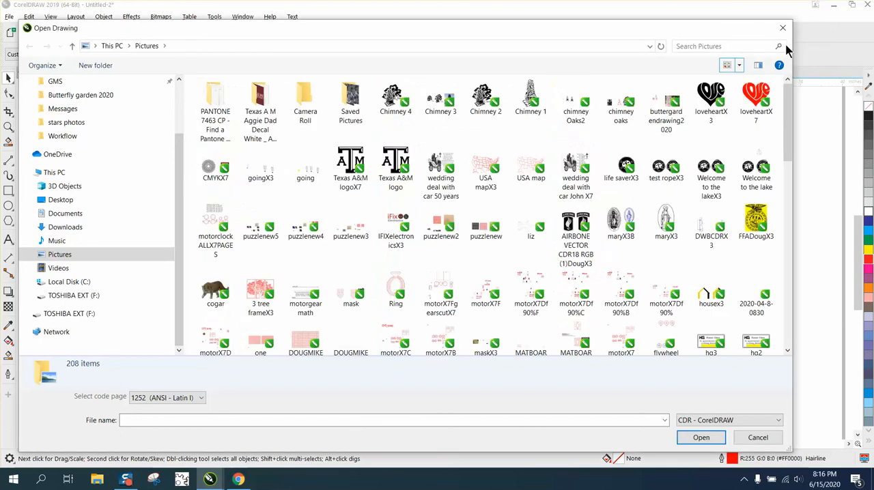
mouse_move(401, 133)
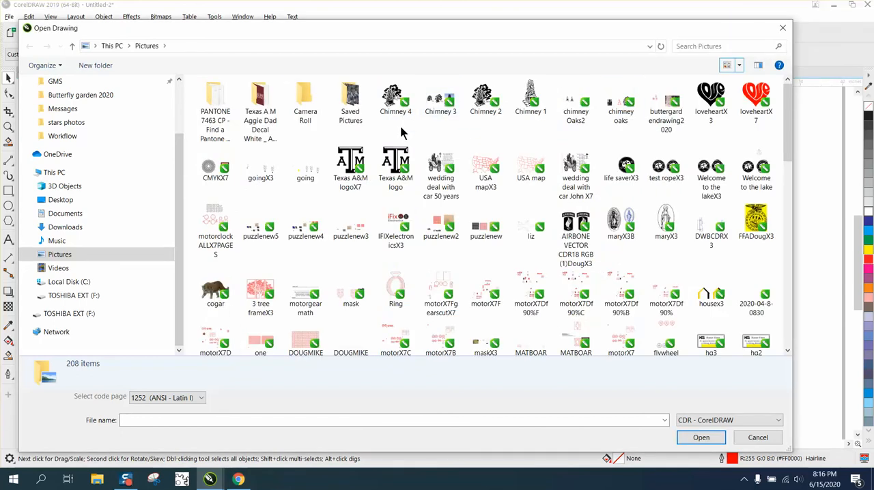
mouse_move(776, 377)
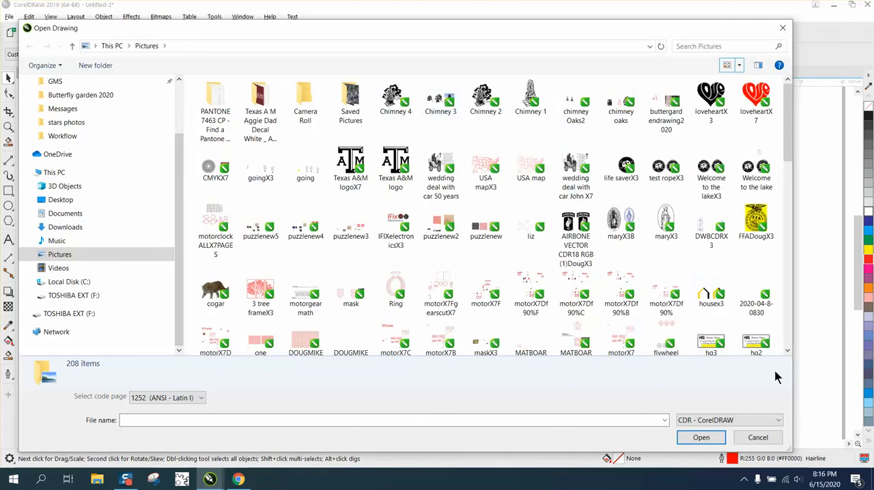
left_click(777, 419)
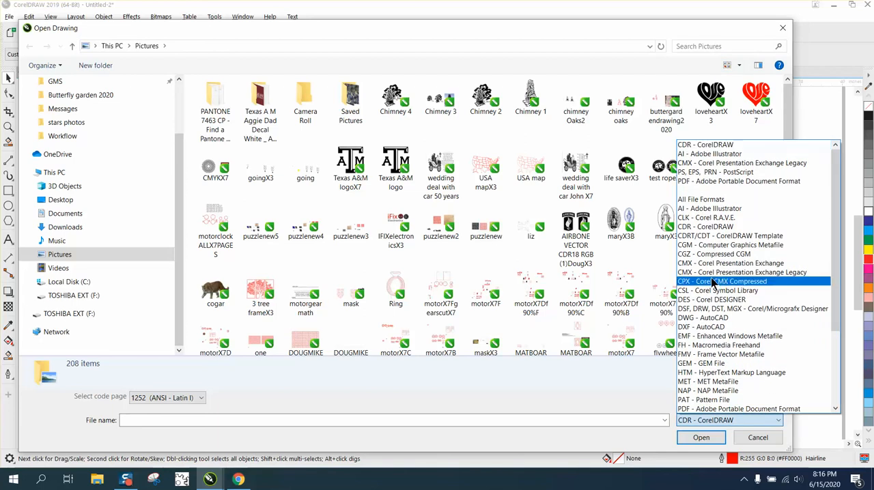
scroll("down", 3)
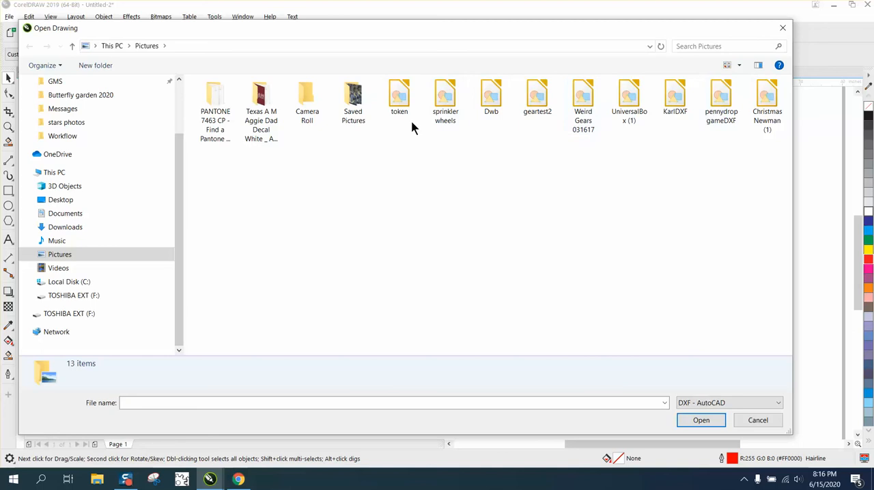
mouse_move(718, 142)
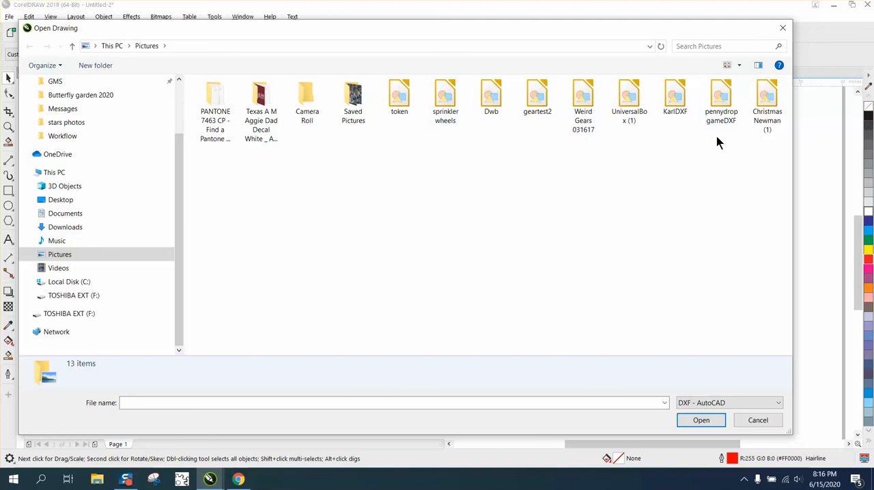
mouse_move(717, 94)
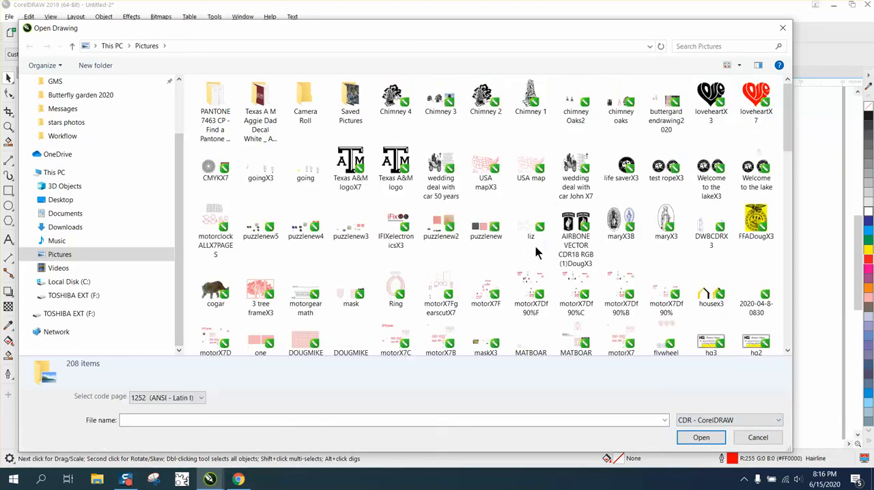
Search Pictures for 'texas' and select one of the six matching results
left_click(665, 222)
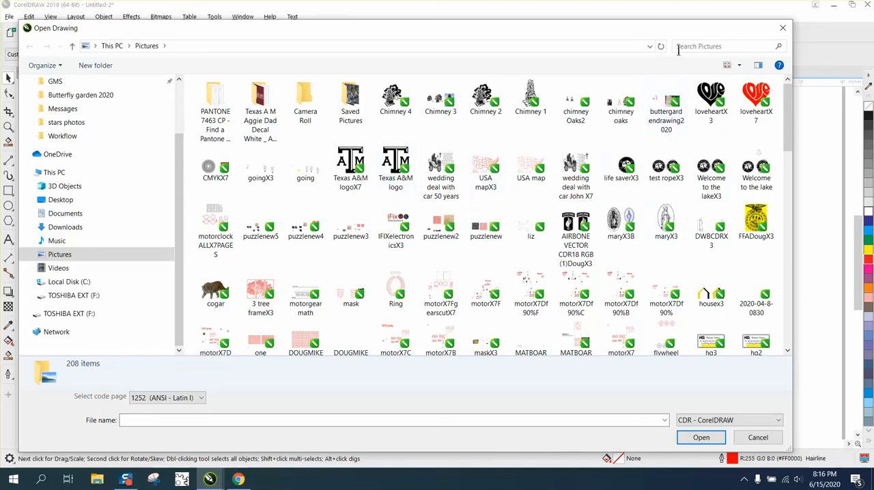
type("trxas")
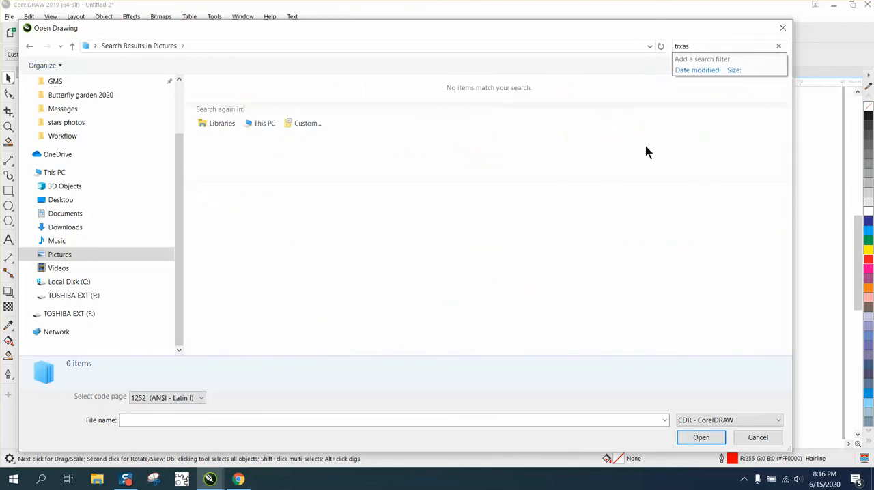
type("t")
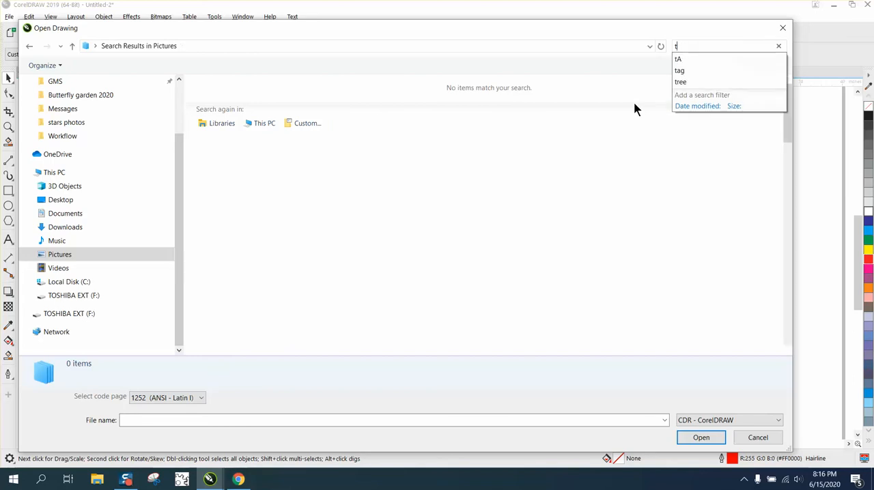
type("exas")
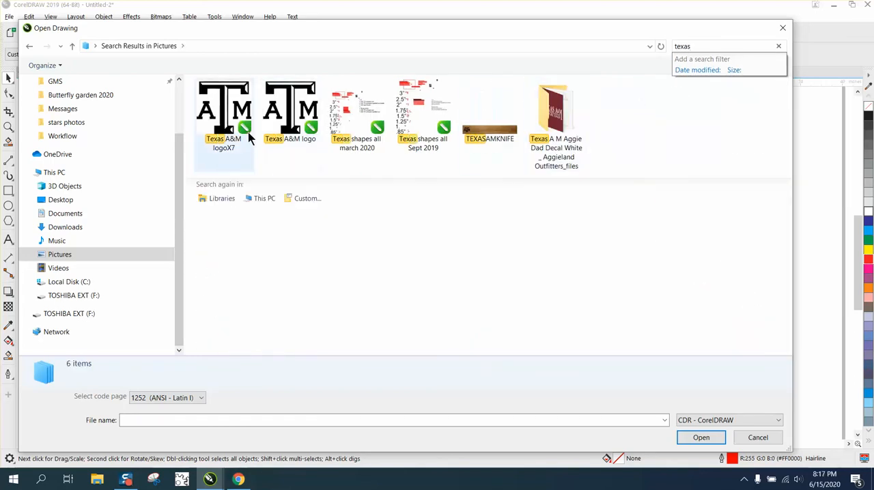
left_click(489, 116)
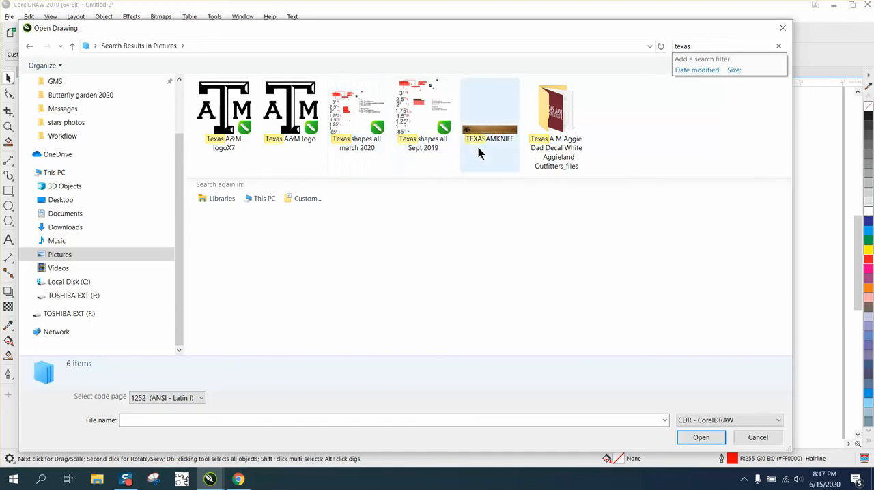